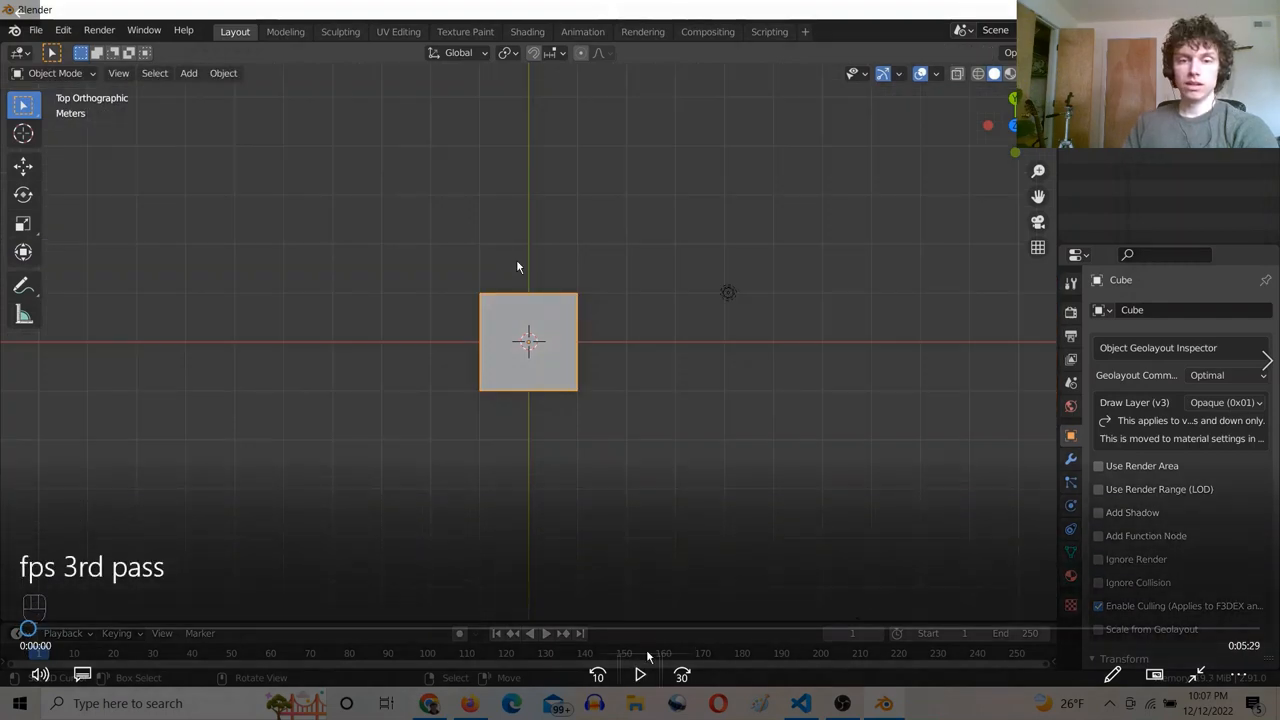
Move the cube's vertices in Edit Mode to trace the AK-47 reference silhouette
click(639, 675)
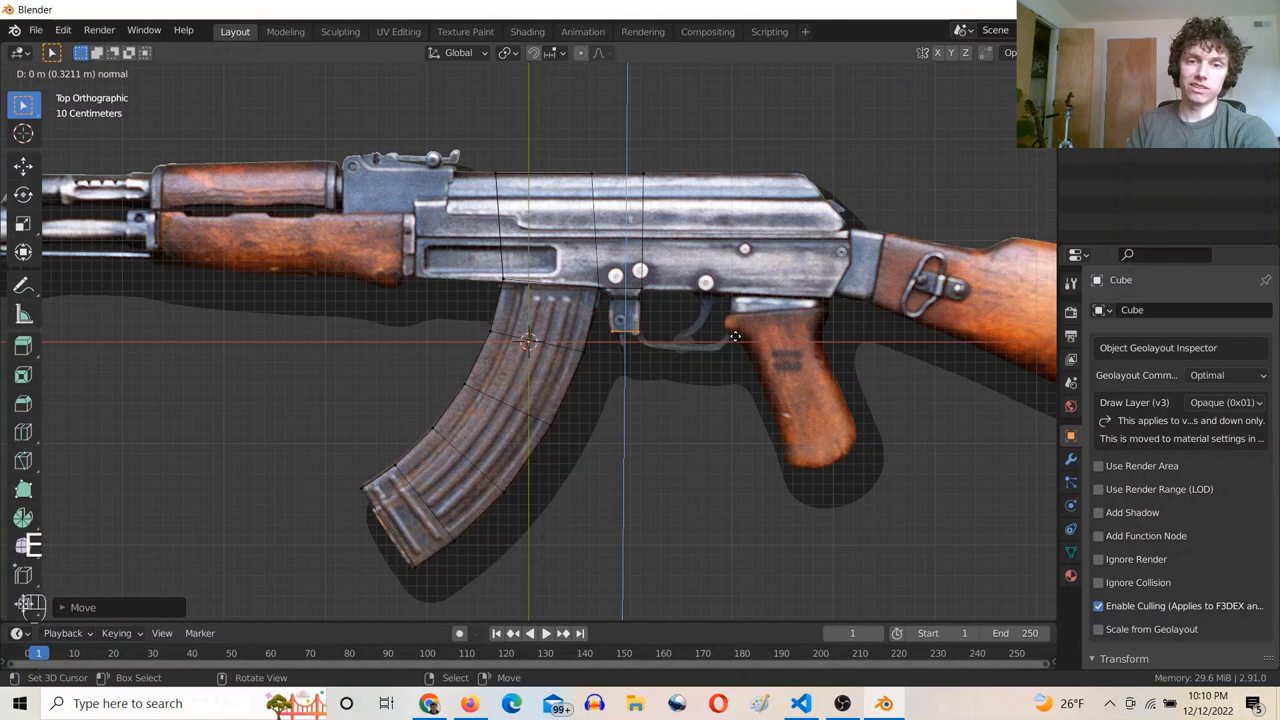
key(shift+z)
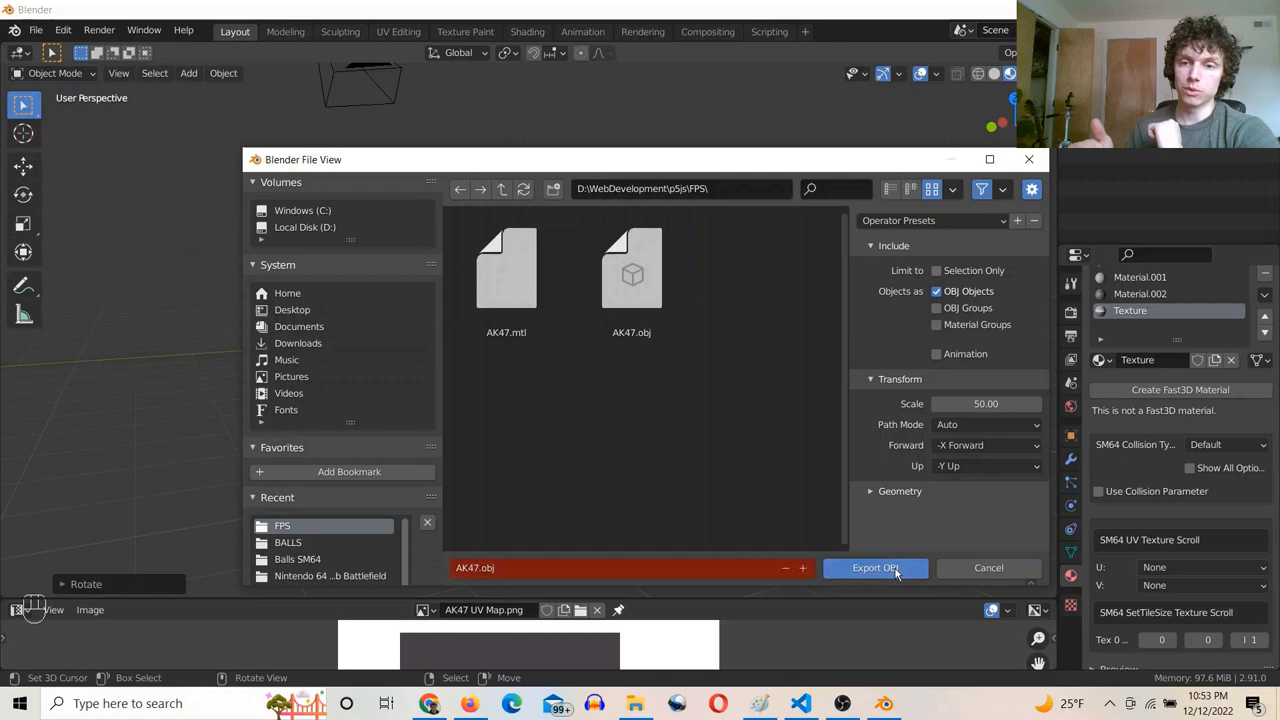
Export the rifle as a Wavefront OBJ named AK47.obj into the FPS folder
click(874, 568)
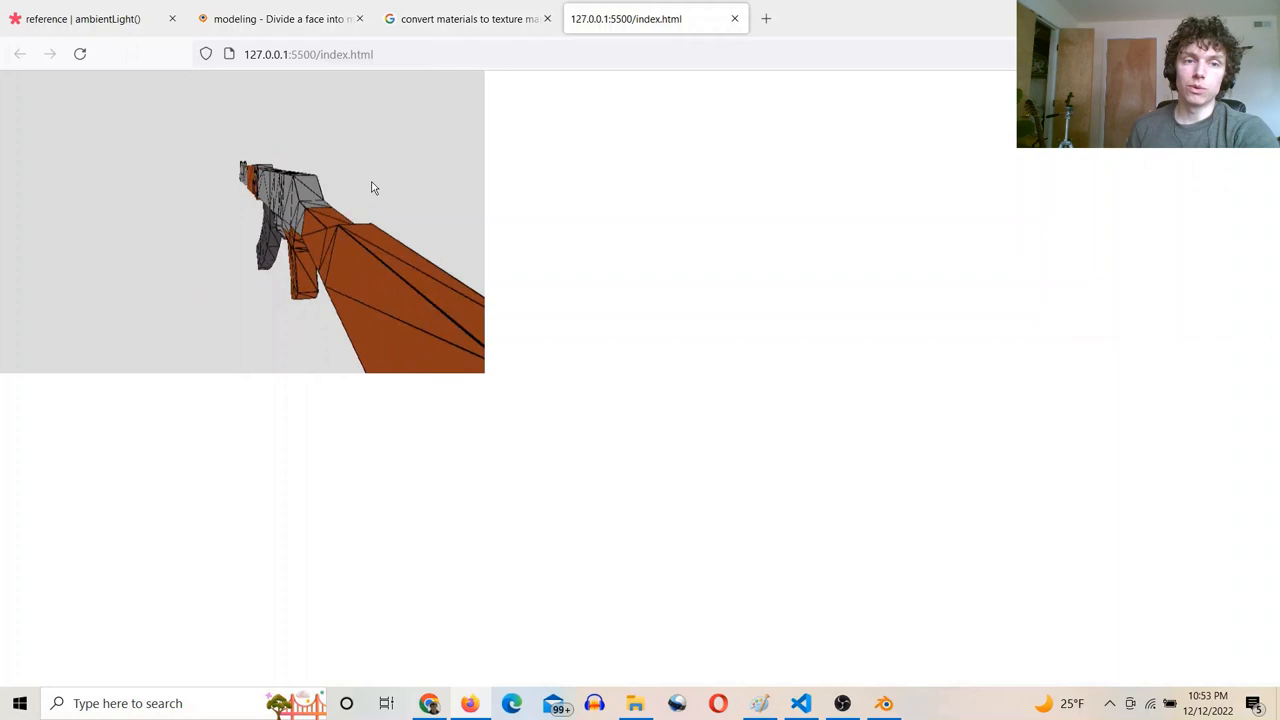
Reload the localhost index.html tab to render AK47.obj in the p5.js canvas
click(800, 703)
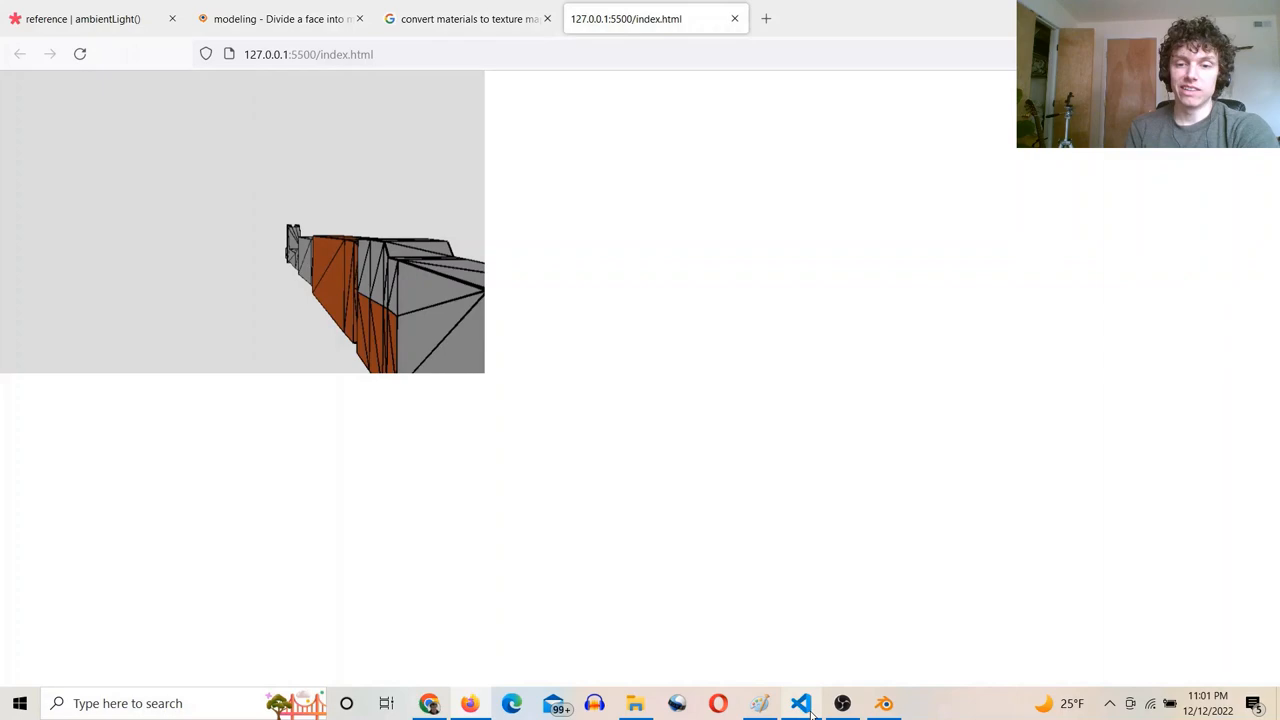
Look up the W key's code 87 on toptal.com/developers/keycode
click(800, 703)
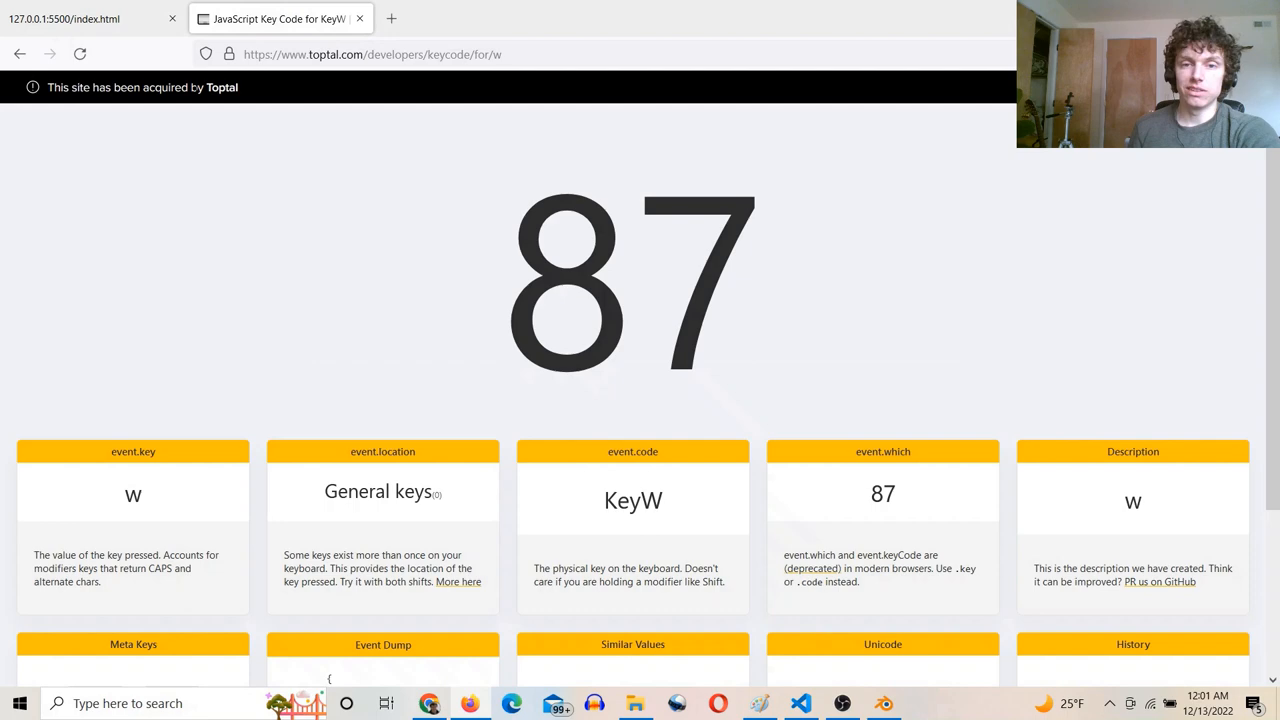
Read the event.which key codes for S, A and D on the Toptal page
click(801, 703)
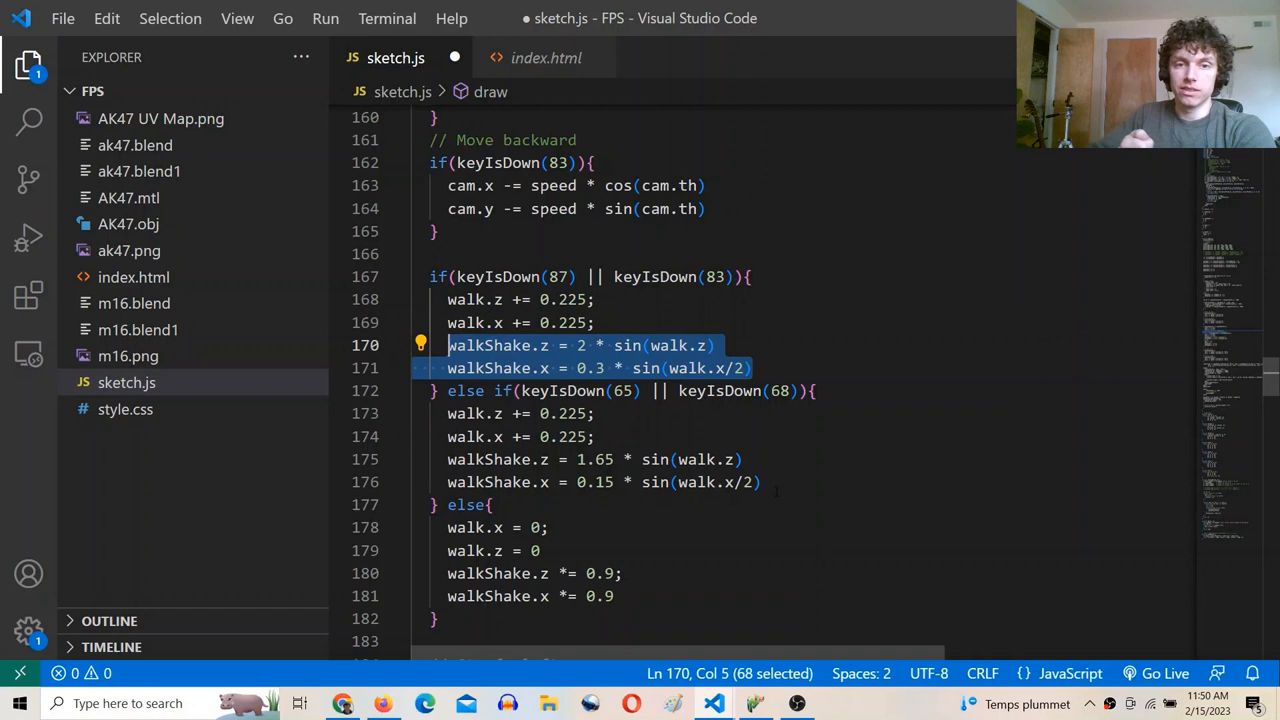
Scroll sketch.js to the idle branch that multiplies walkShake by 0.9 each frame
scroll(down, 3)
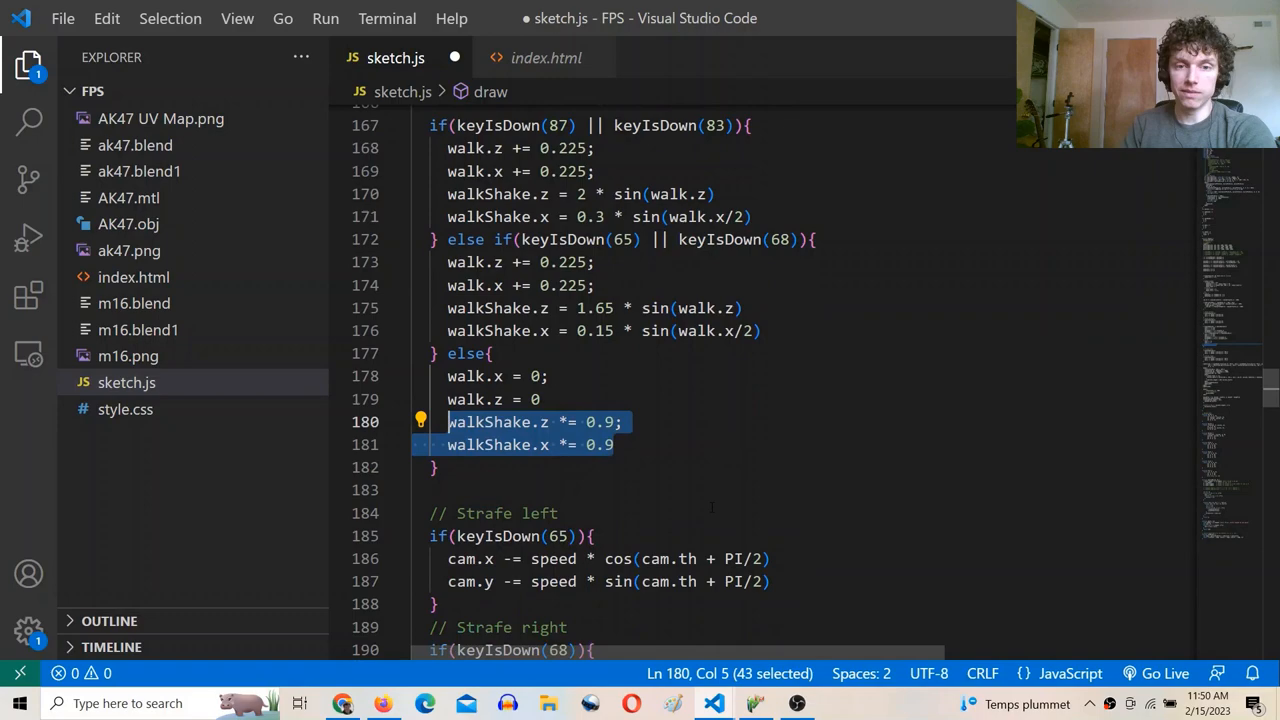